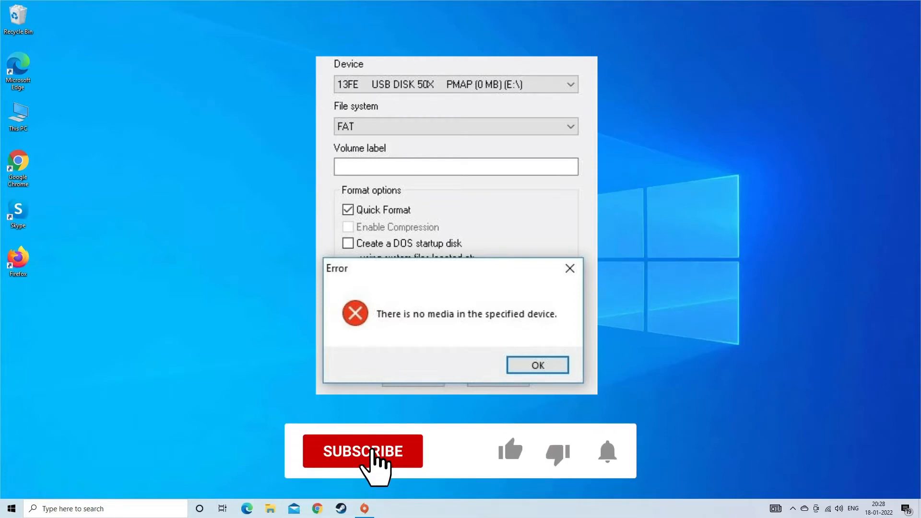
# Step: Dismiss the 'no media in the specified device' error and close the Format window
pyautogui.click(363, 451)
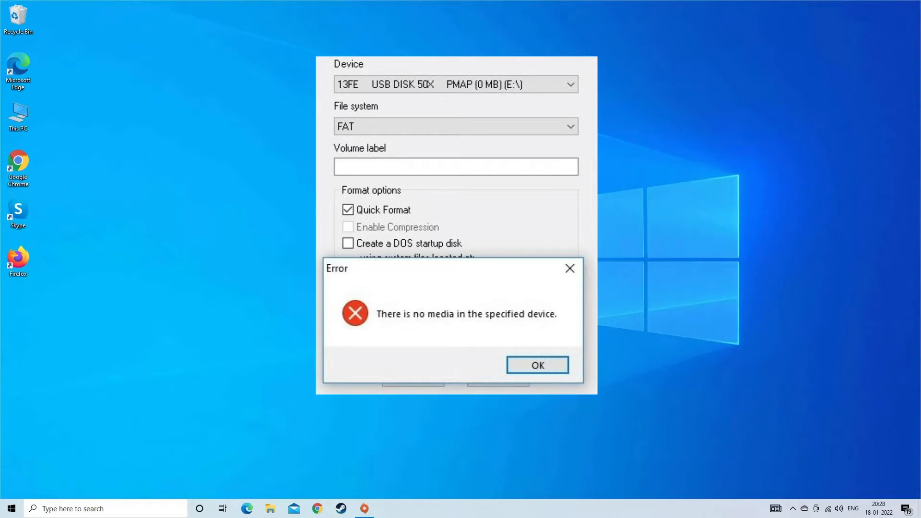
pyautogui.moveTo(421, 460)
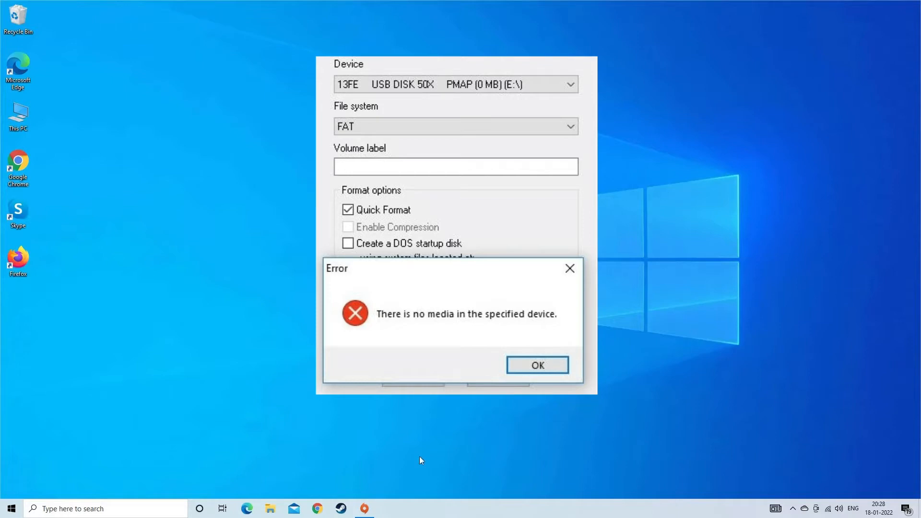
pyautogui.rightClick(364, 507)
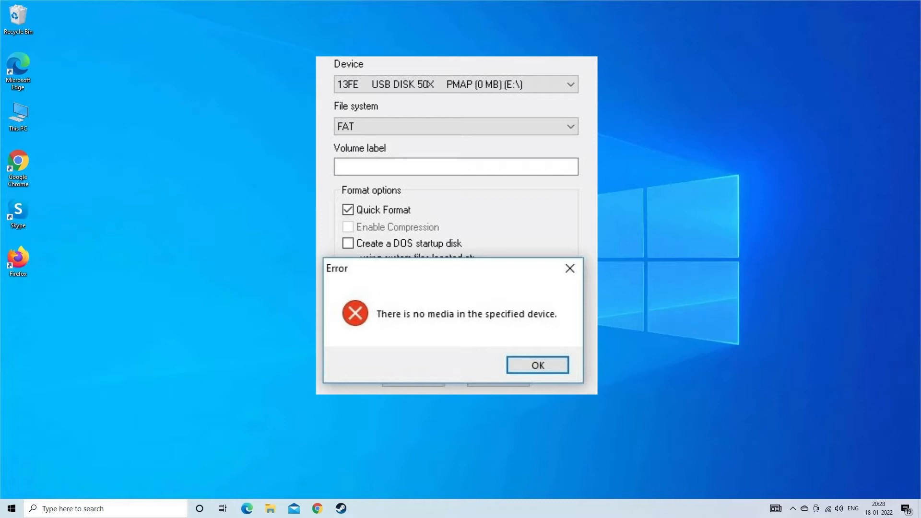
pyautogui.click(536, 365)
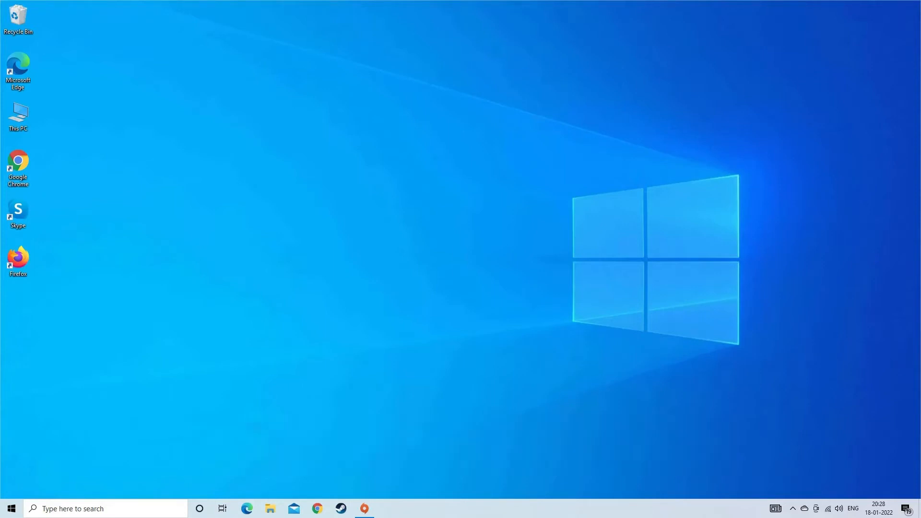
# Step: Search for cmd and launch Command Prompt as administrator
pyautogui.click(9, 508)
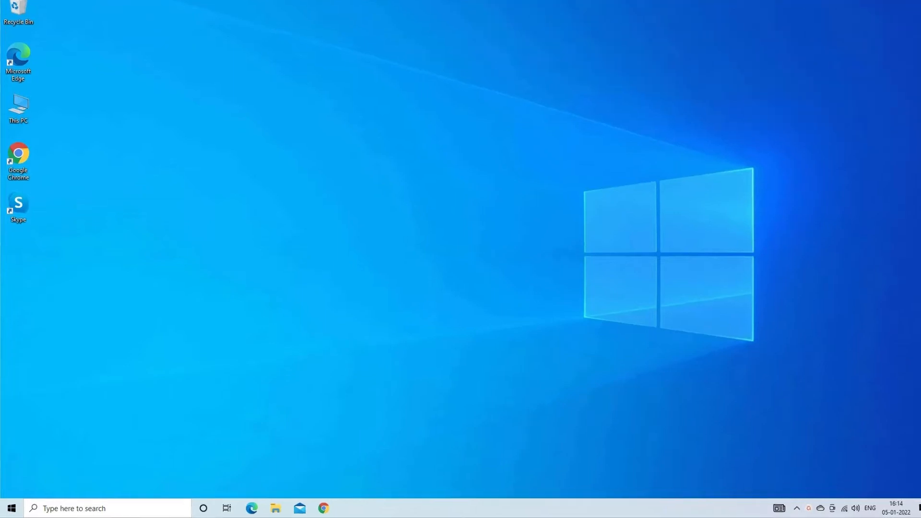
pyautogui.click(106, 508)
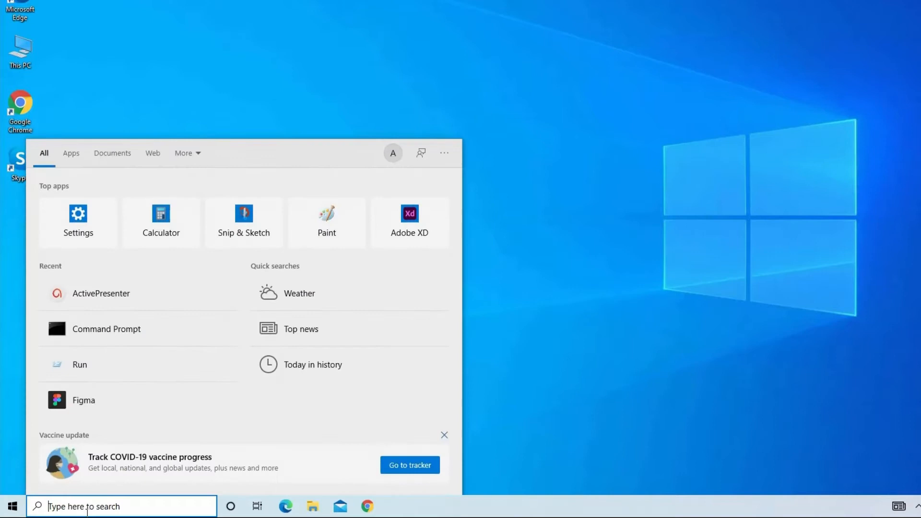
pyautogui.write('cmd')
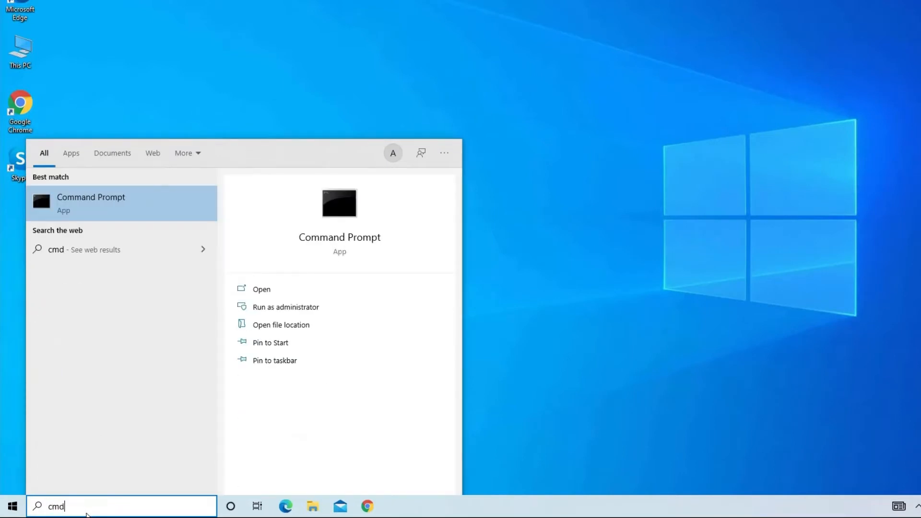
pyautogui.moveTo(103, 207)
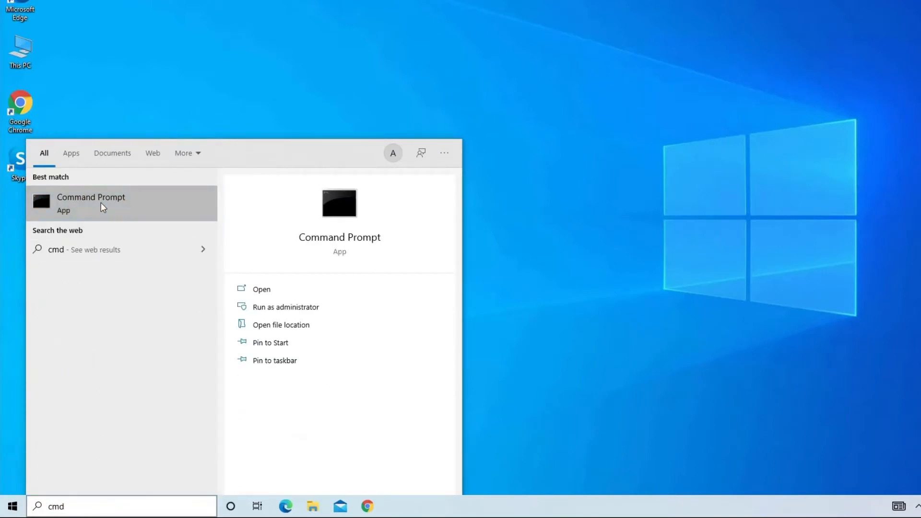
pyautogui.click(285, 306)
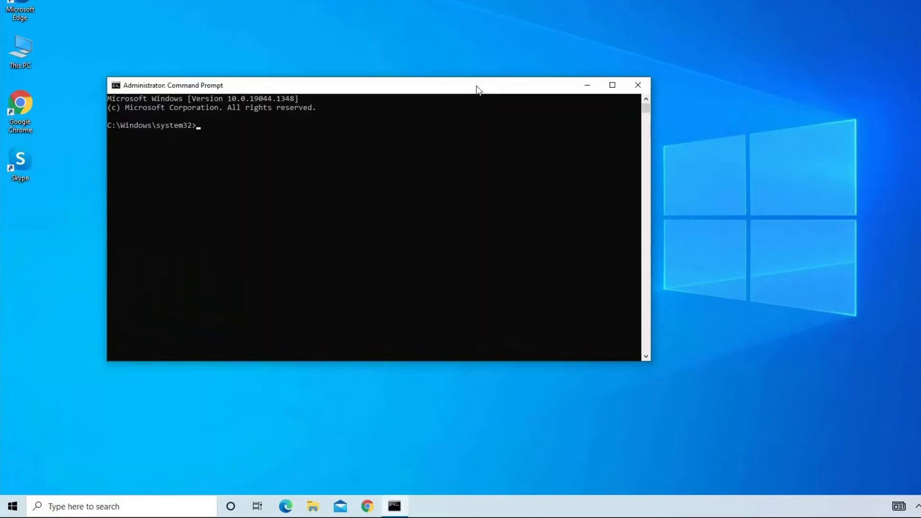
# Step: Run chkdsk C: /F/r/x on drive C, then close Command Prompt
pyautogui.write('chkdsk C:')
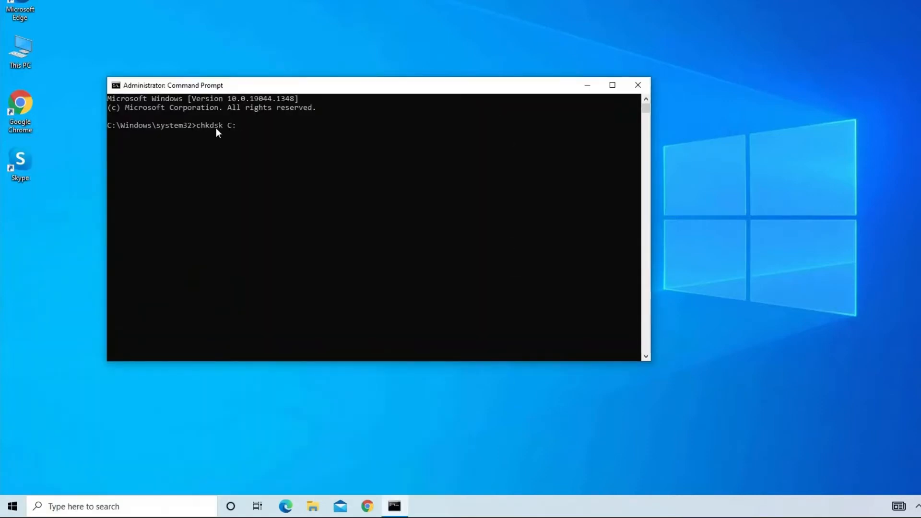
pyautogui.write('/F/')
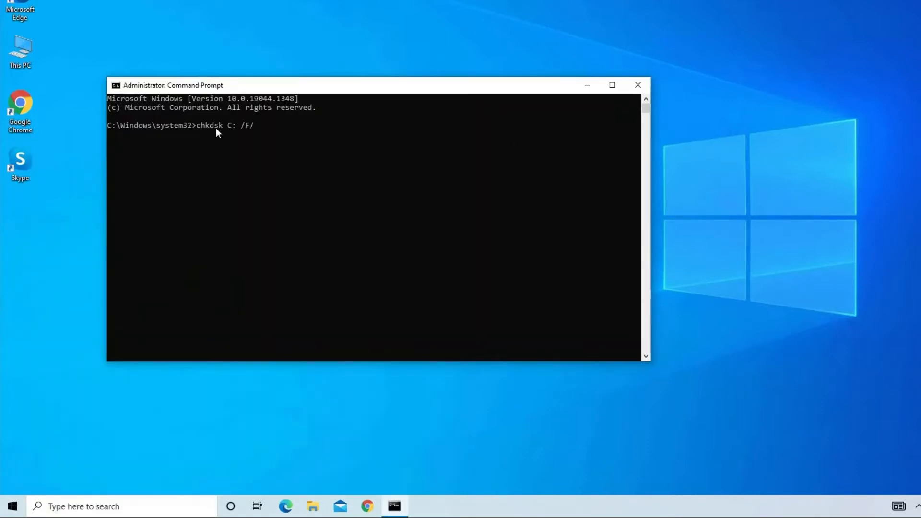
pyautogui.write('r/x')
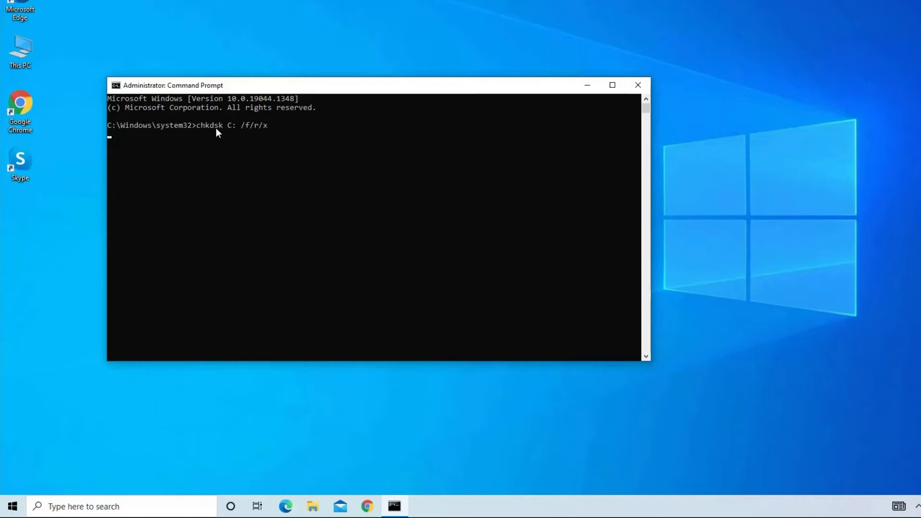
pyautogui.press('Return')
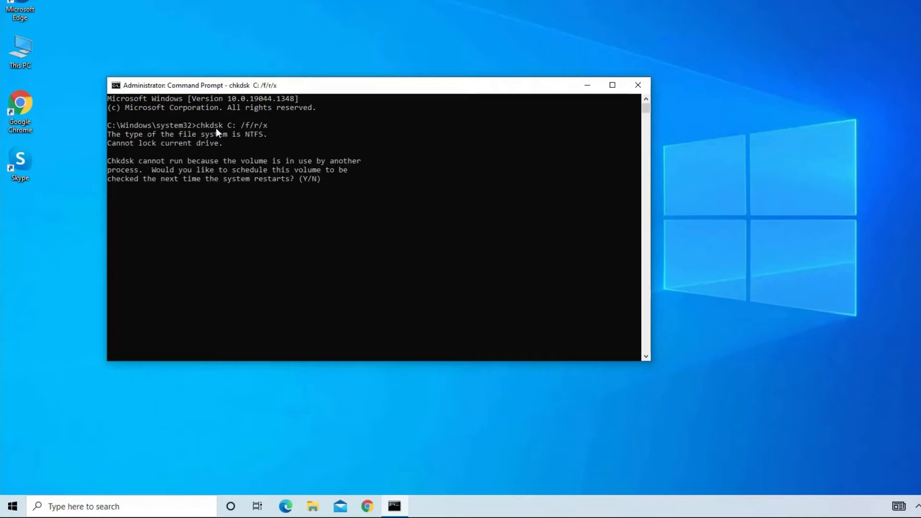
pyautogui.moveTo(280, 171)
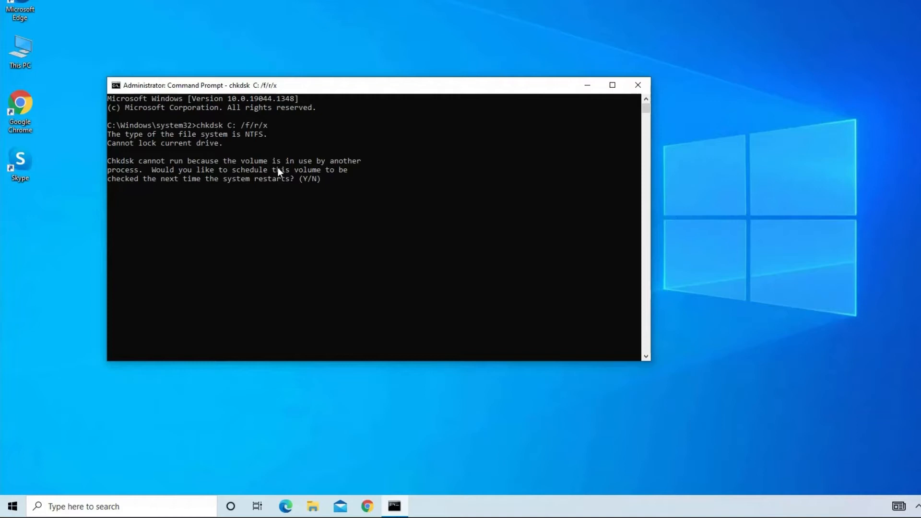
pyautogui.moveTo(347, 196)
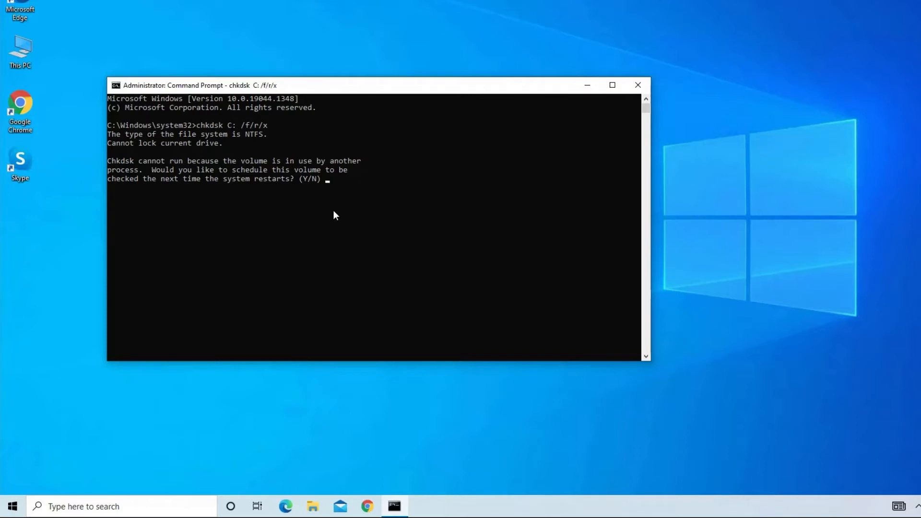
pyautogui.click(638, 86)
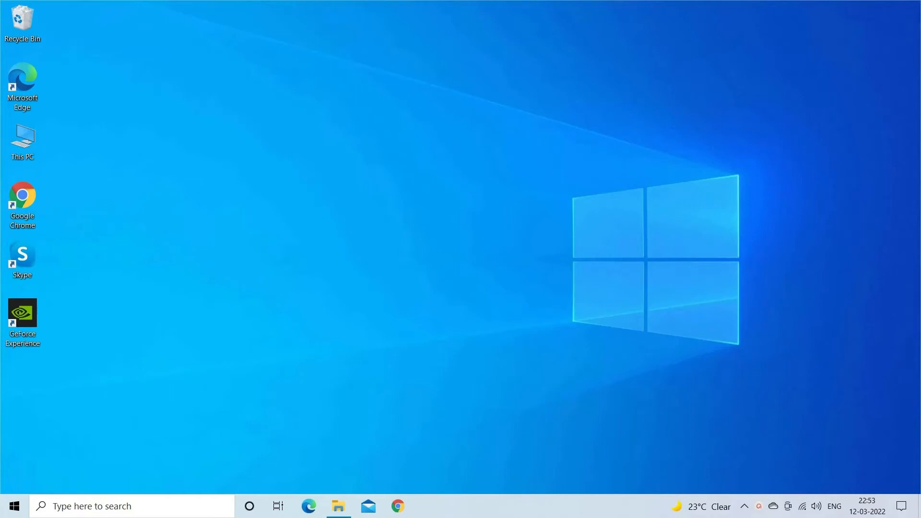
# Step: Check USB (H:) for errors from its Properties Tools Check; no errors were found
pyautogui.doubleClick(23, 136)
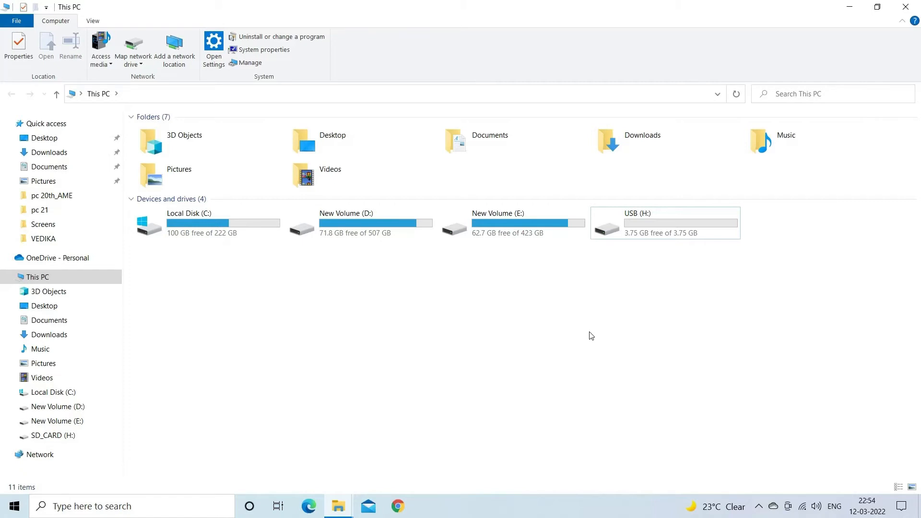
pyautogui.click(665, 223)
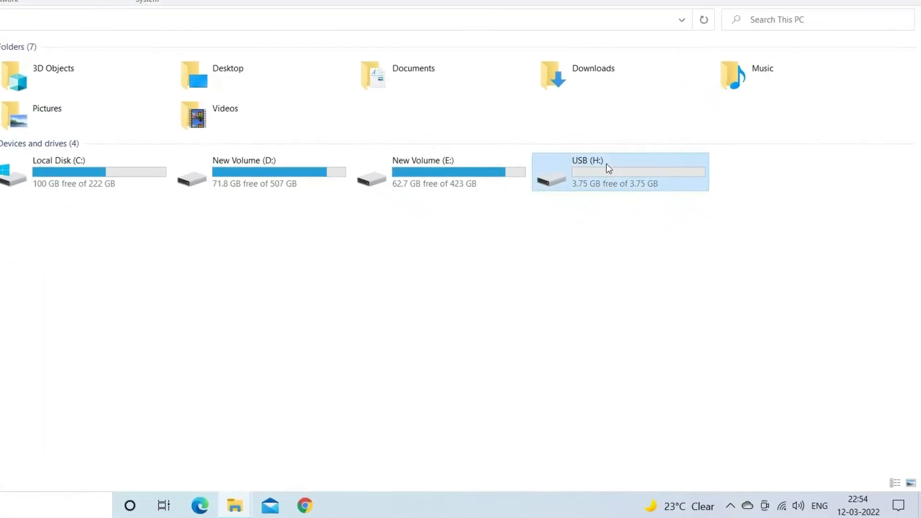
pyautogui.rightClick(607, 168)
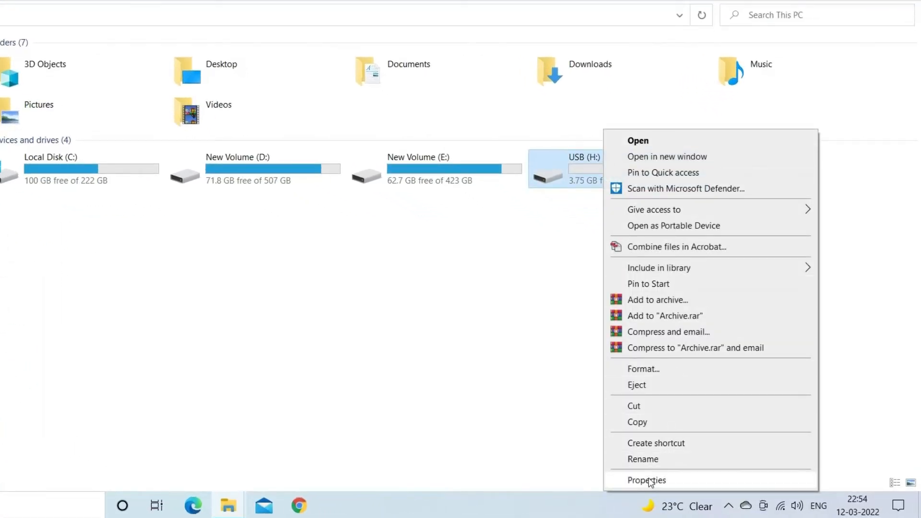
pyautogui.click(646, 479)
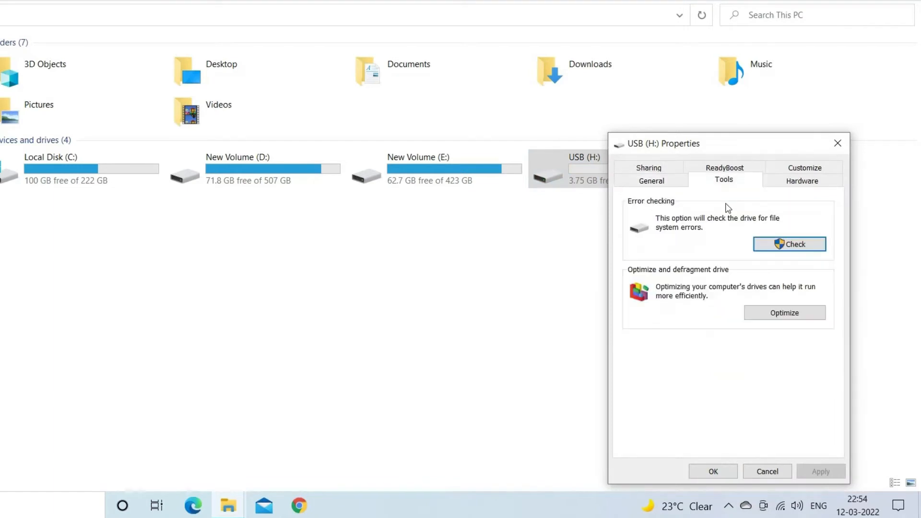
pyautogui.moveTo(714, 295)
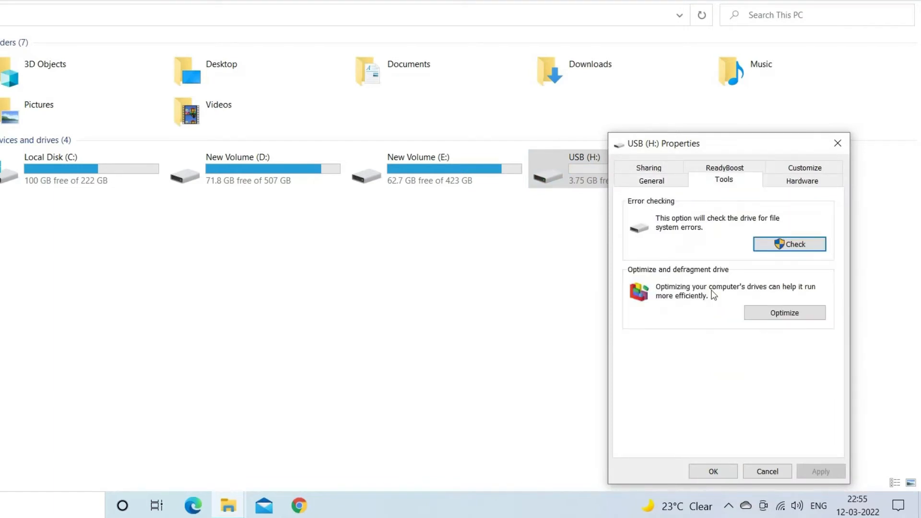
pyautogui.click(788, 243)
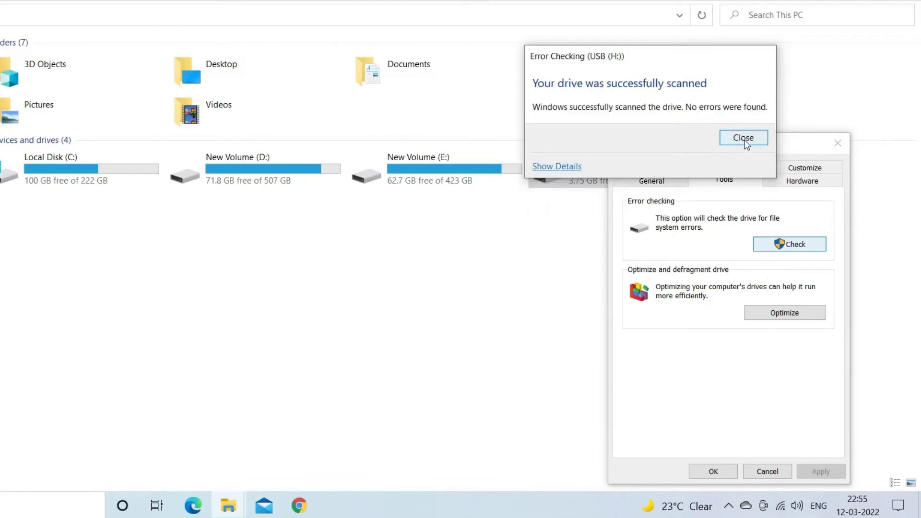
pyautogui.click(743, 138)
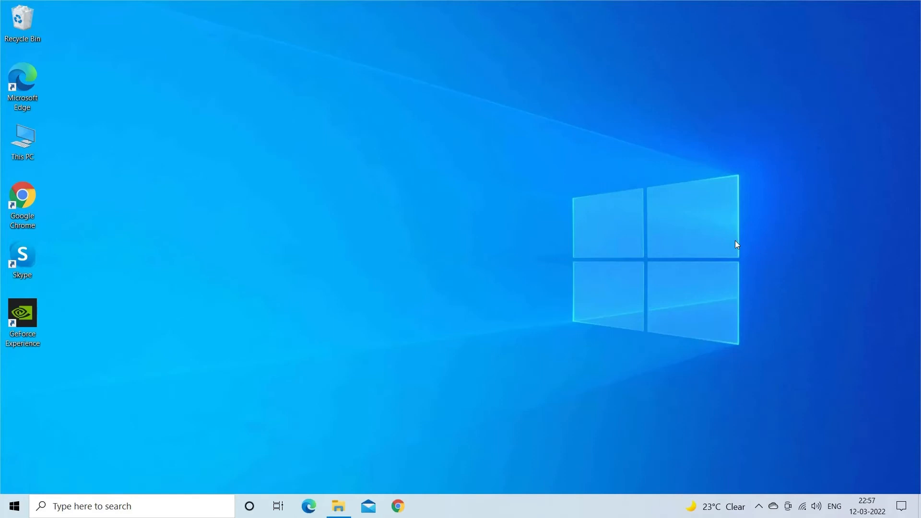
# Step: Launch Disk Management by running diskmgmt.msc from the Run dialog
pyautogui.press('Win+r')
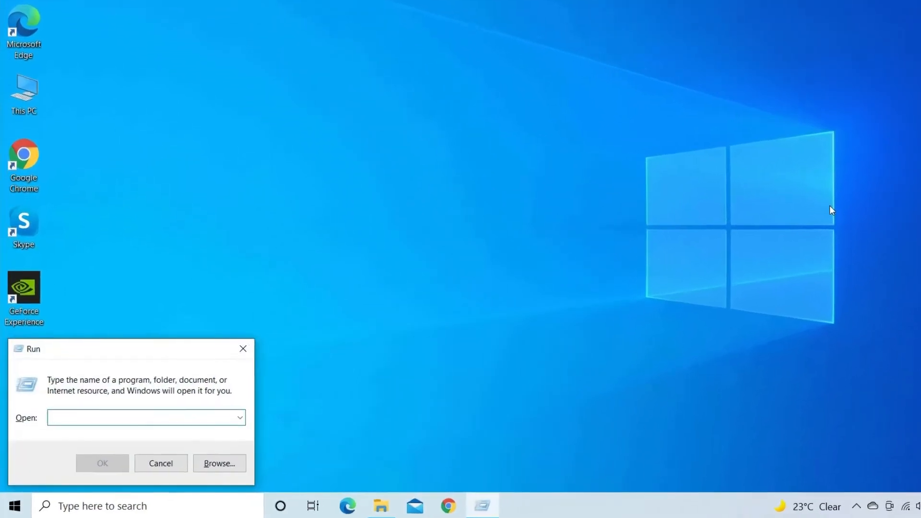
pyautogui.write('d')
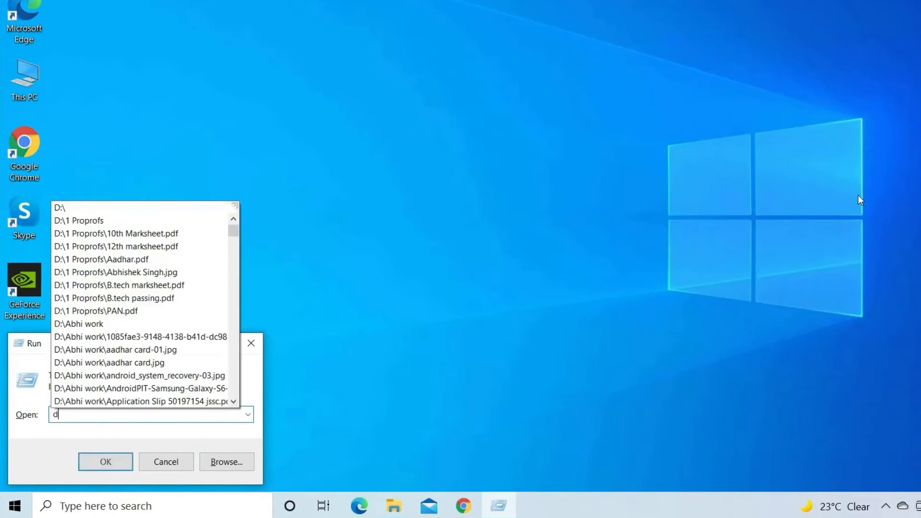
pyautogui.write('iskmgmt.m')
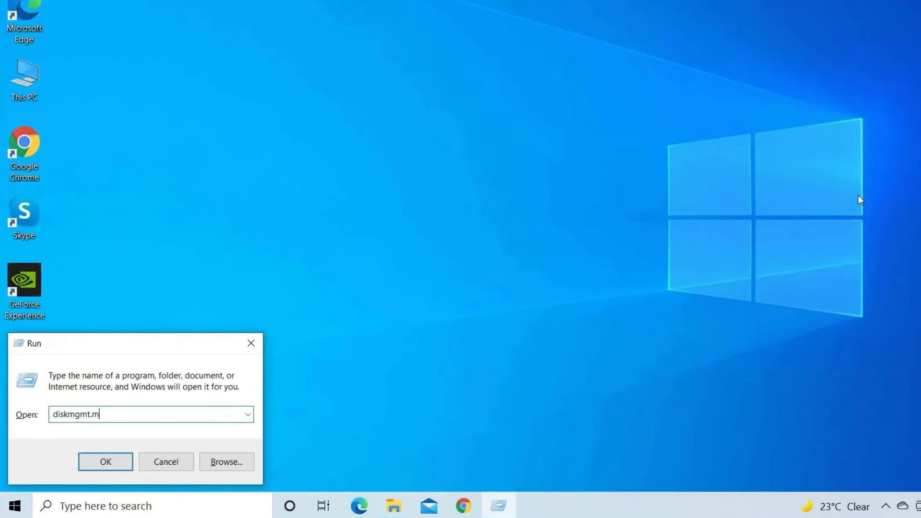
pyautogui.click(105, 461)
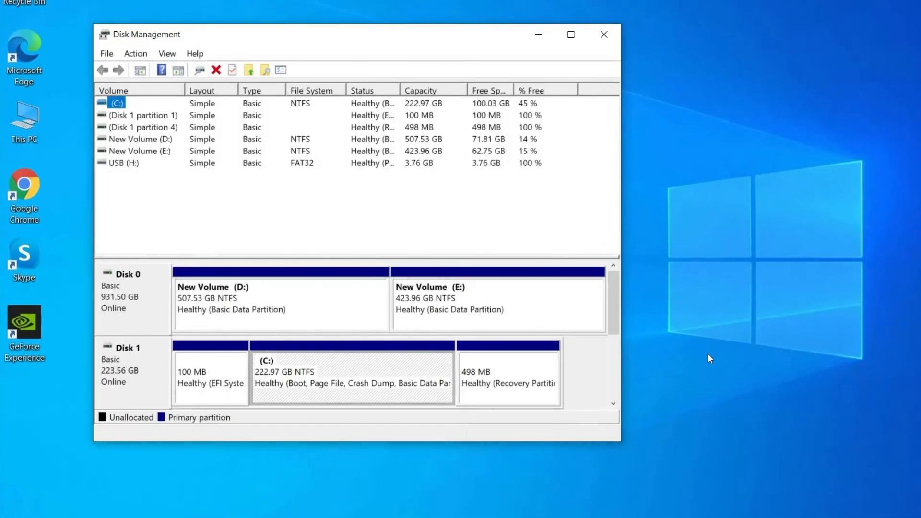
# Step: Change the USB volume's drive letter from H to A and confirm the warning
pyautogui.click(168, 182)
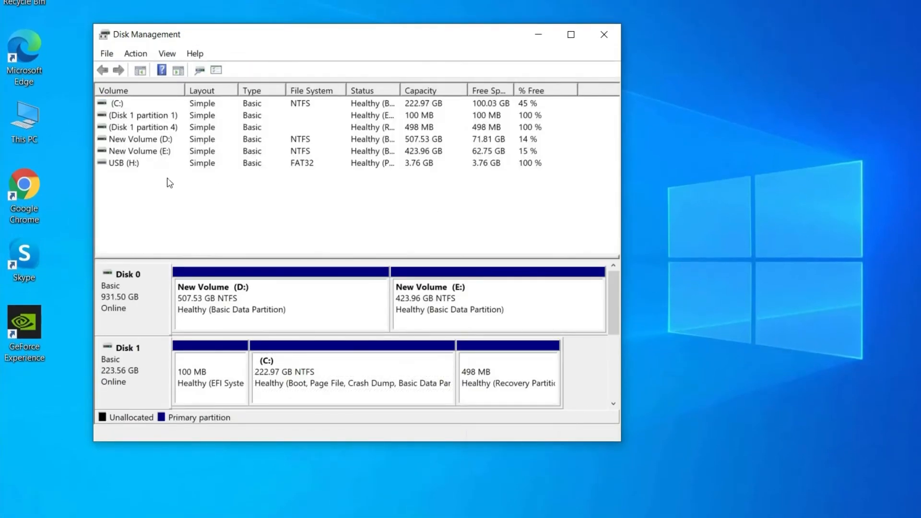
pyautogui.rightClick(121, 163)
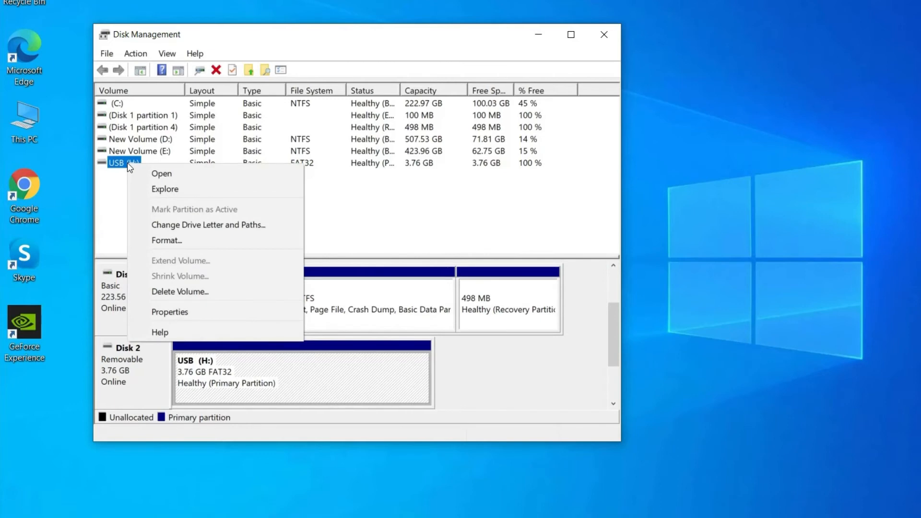
pyautogui.moveTo(229, 228)
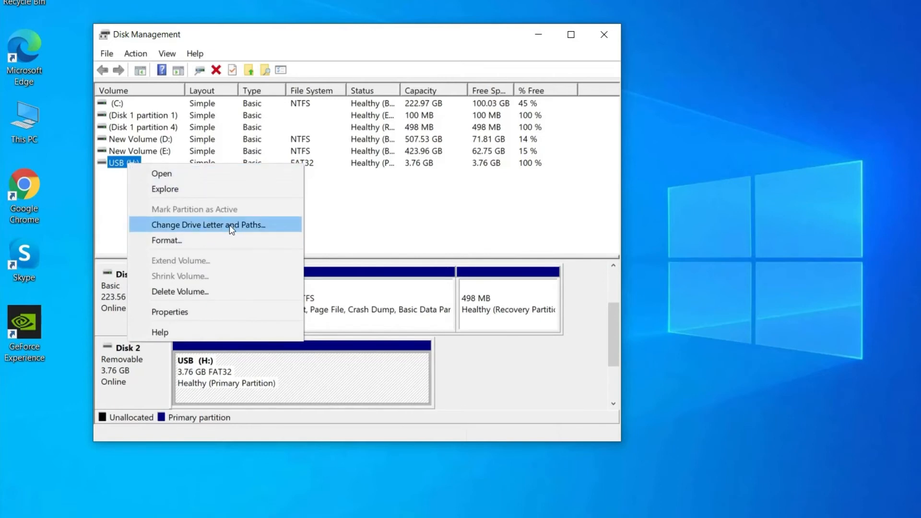
pyautogui.click(207, 224)
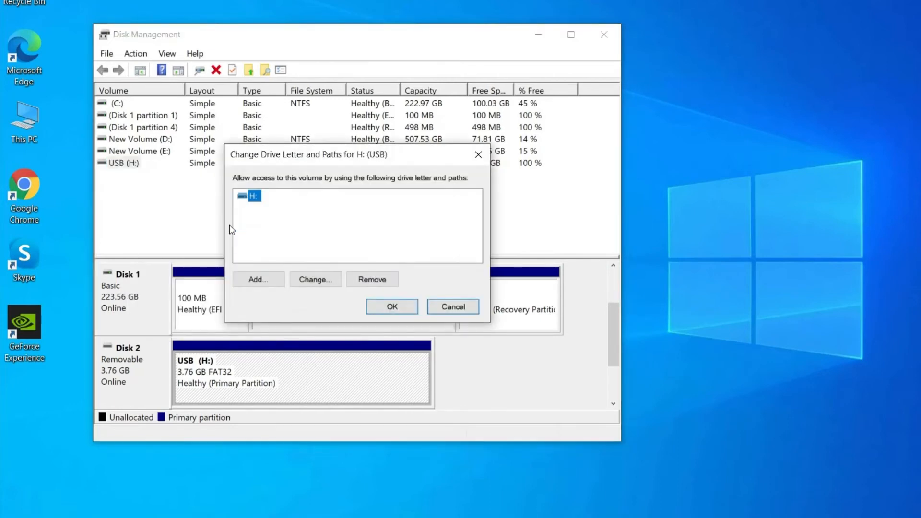
pyautogui.click(315, 279)
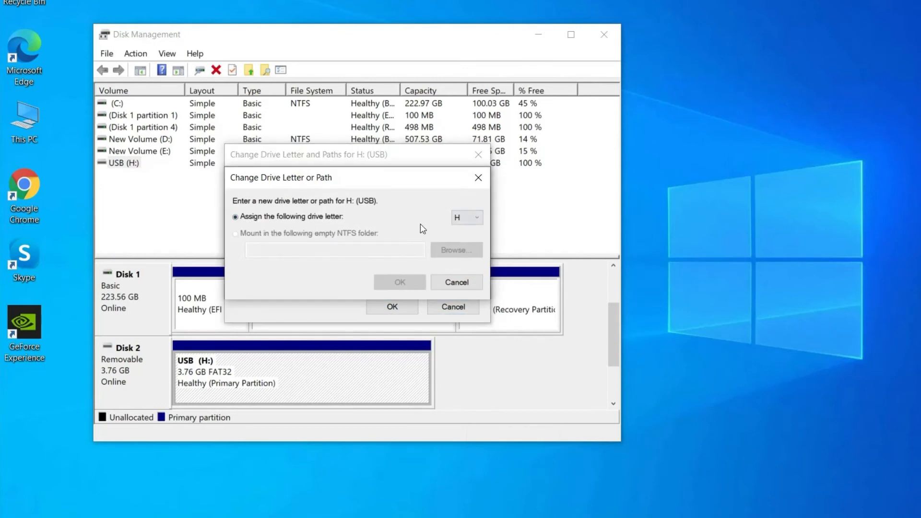
pyautogui.click(464, 217)
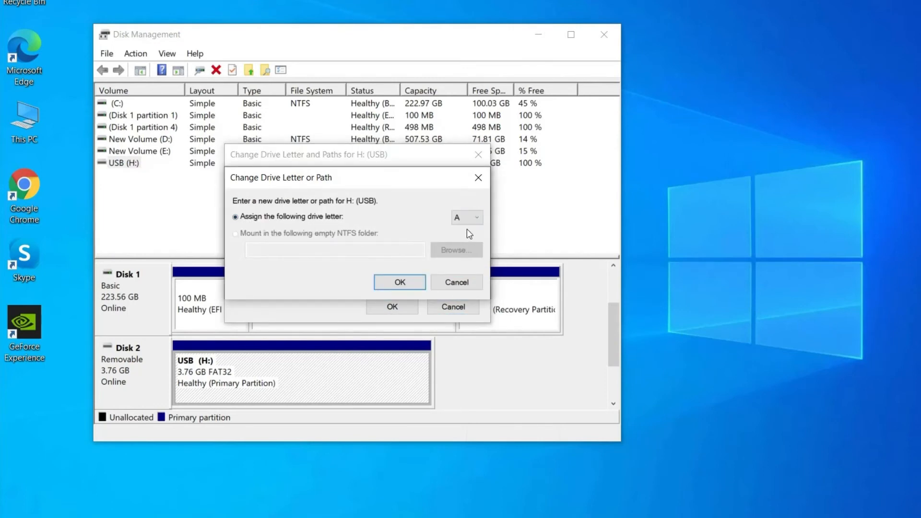
pyautogui.click(399, 282)
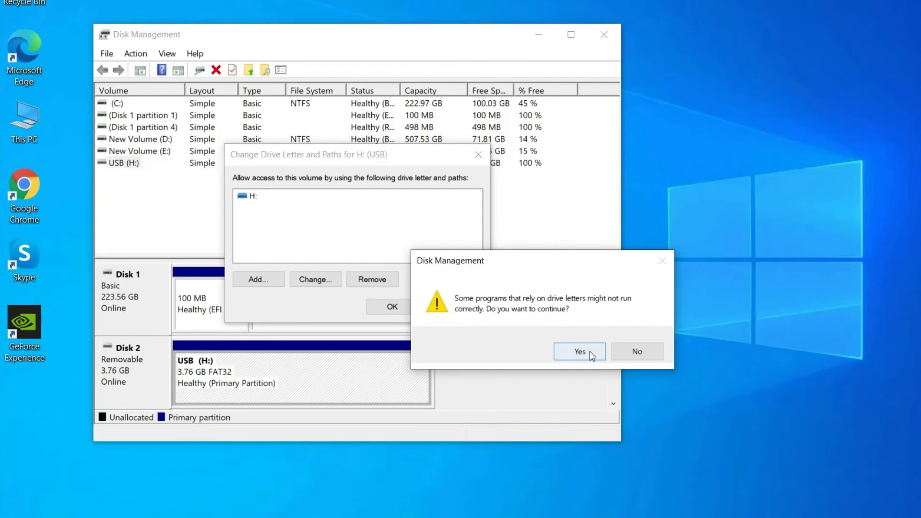
pyautogui.click(579, 351)
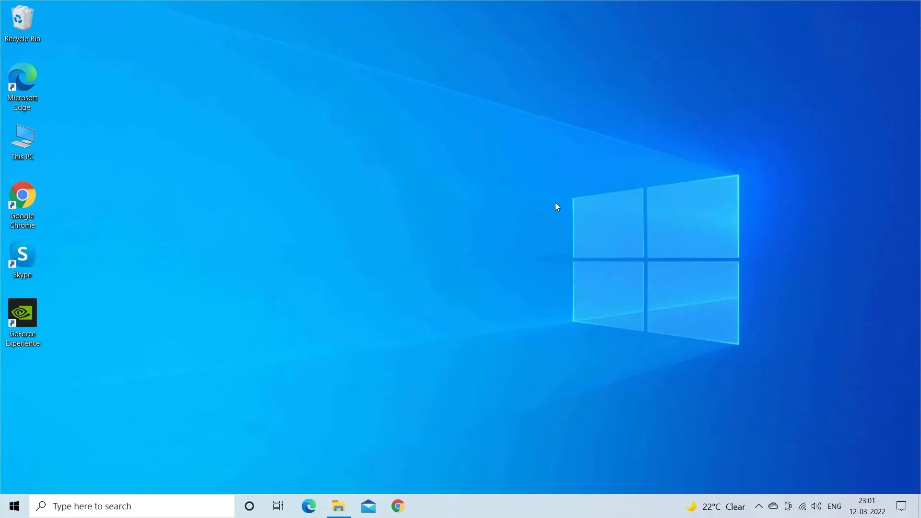
pyautogui.moveTo(558, 187)
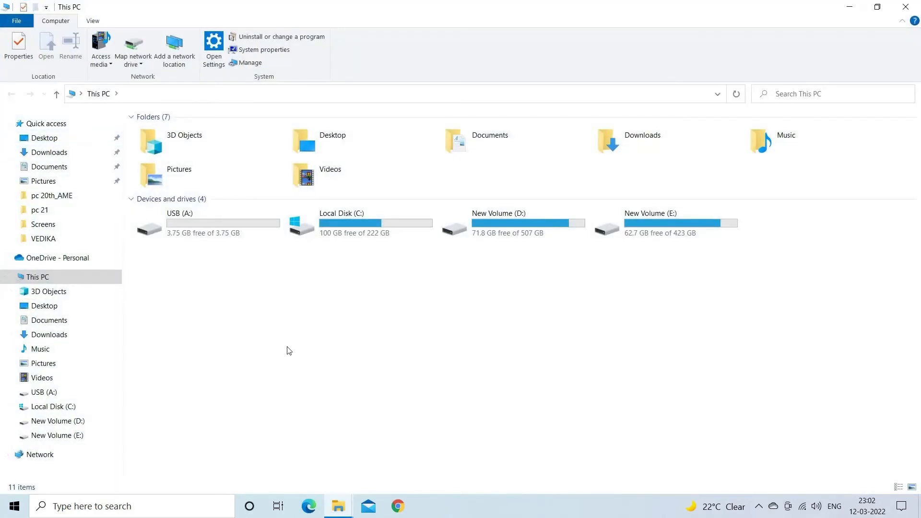
# Step: Format USB drive A: with the NTFS file system and acknowledge completion
pyautogui.rightClick(173, 226)
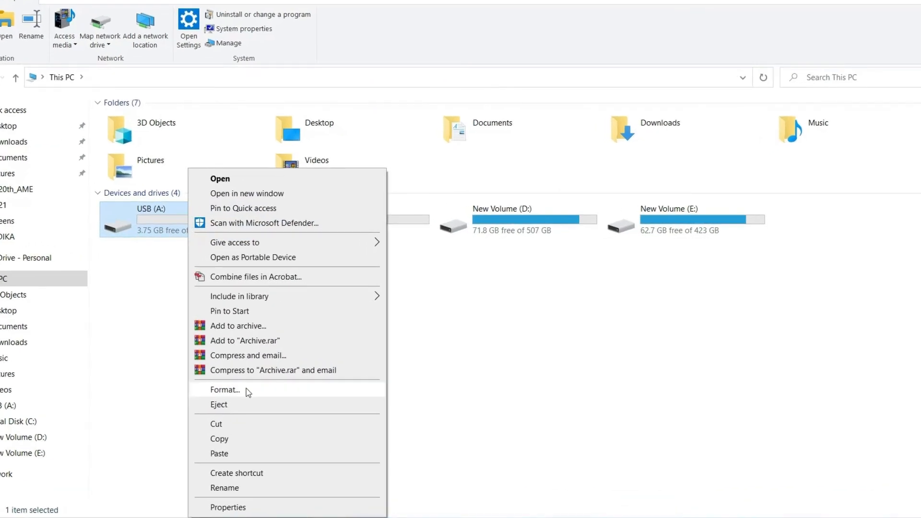
pyautogui.click(225, 389)
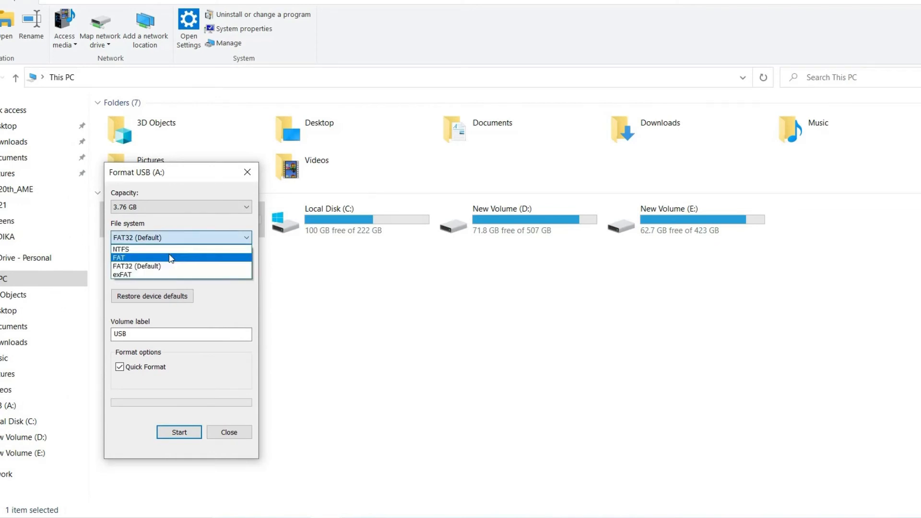
pyautogui.moveTo(170, 249)
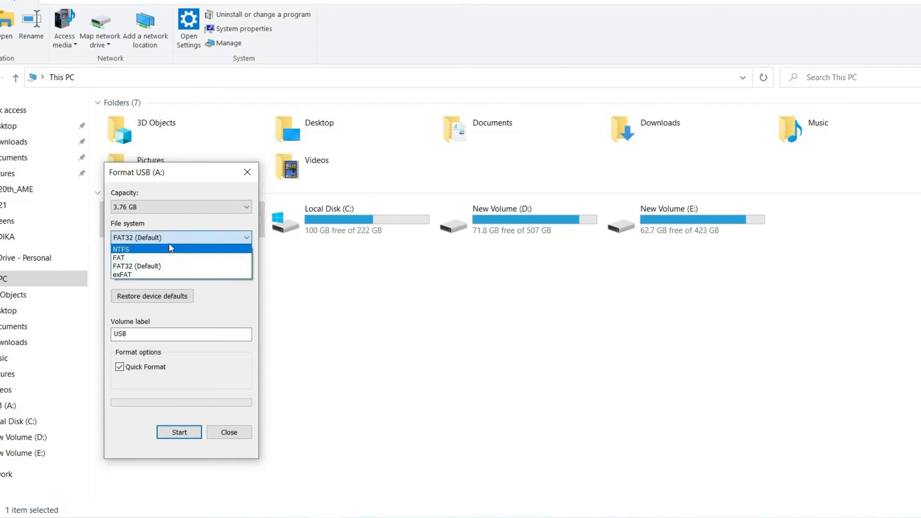
pyautogui.click(121, 249)
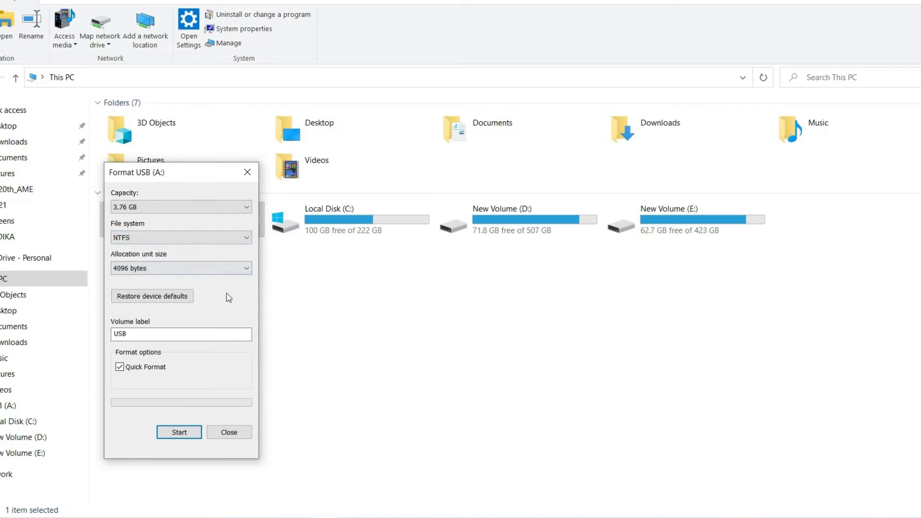
pyautogui.click(178, 431)
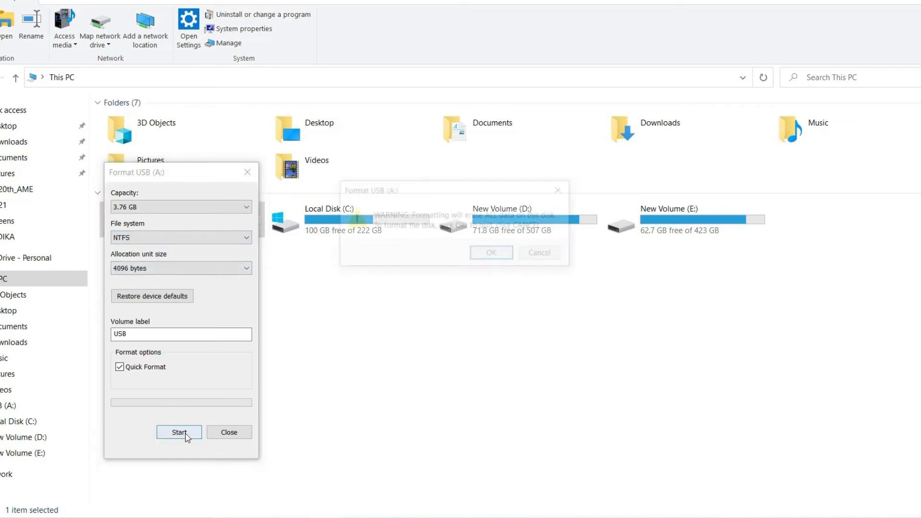
pyautogui.click(179, 431)
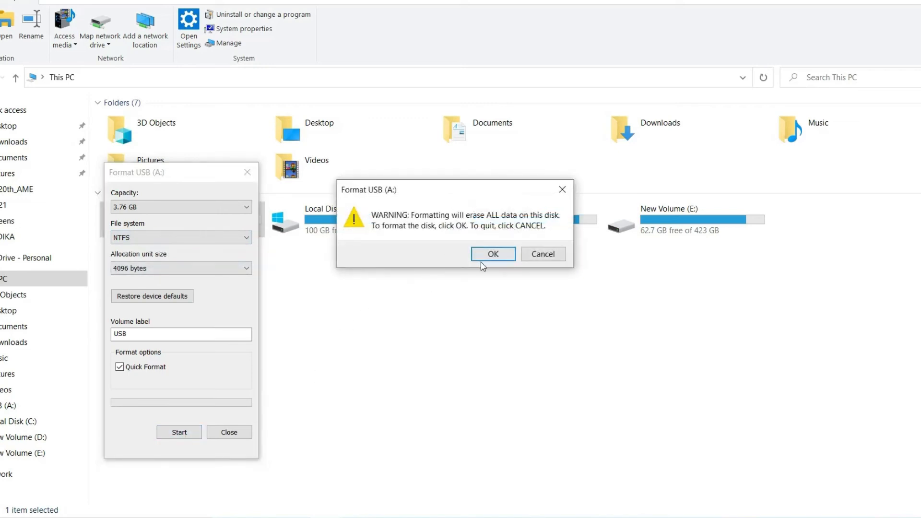
pyautogui.click(492, 253)
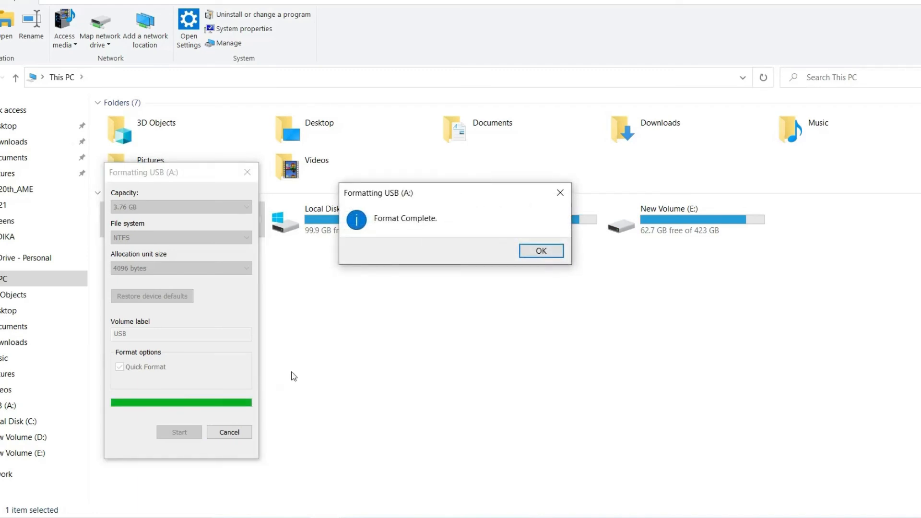
pyautogui.click(540, 251)
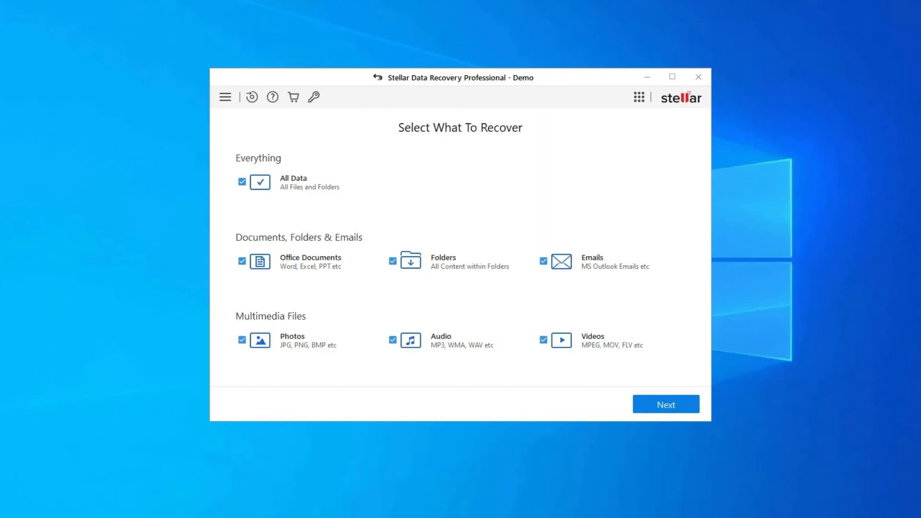
# Step: Keep All Data selected, choose Local Disk (H:) as the source, and start scanning
pyautogui.click(665, 404)
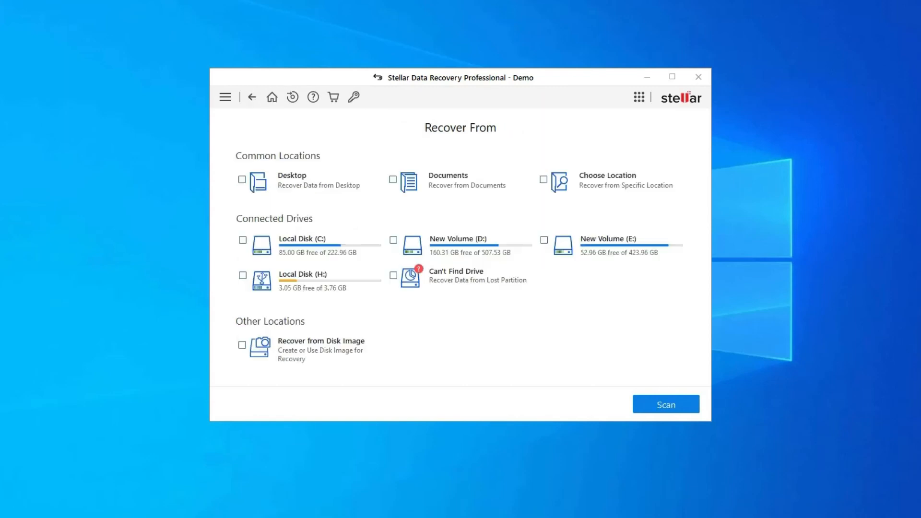
pyautogui.click(241, 275)
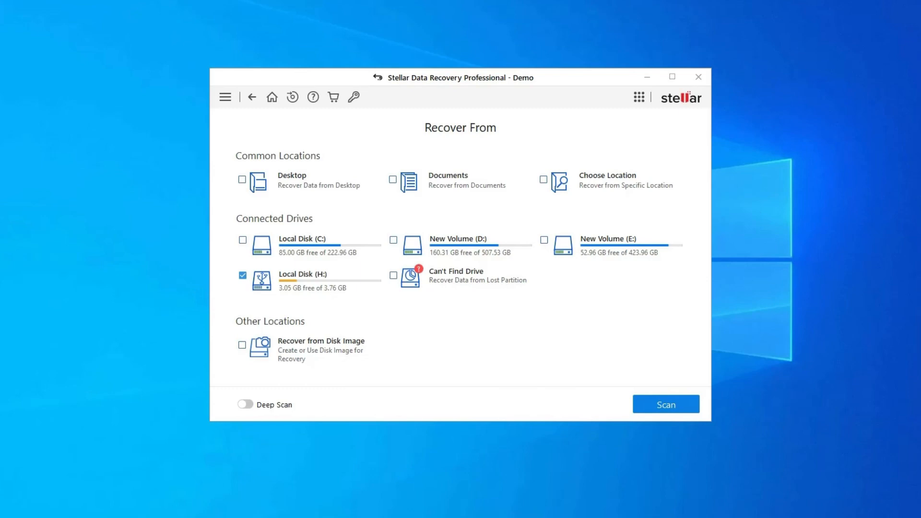
pyautogui.click(242, 274)
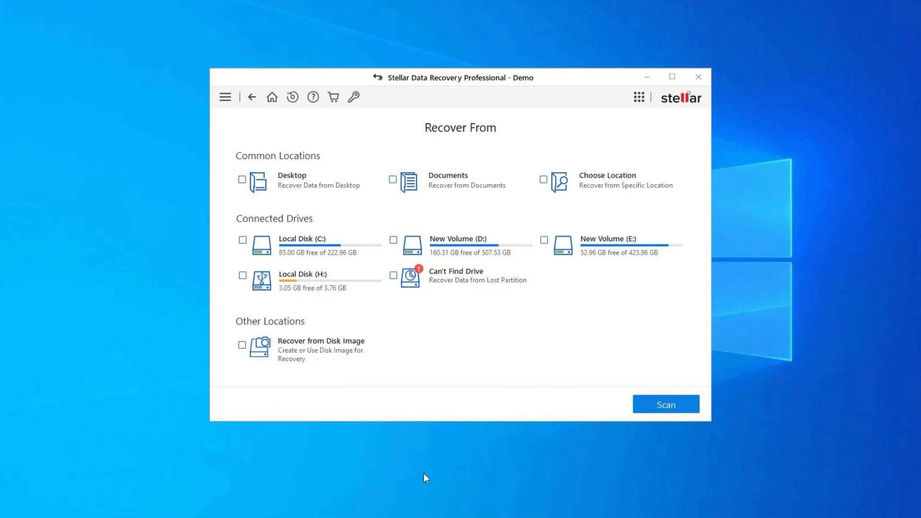
pyautogui.moveTo(305, 345)
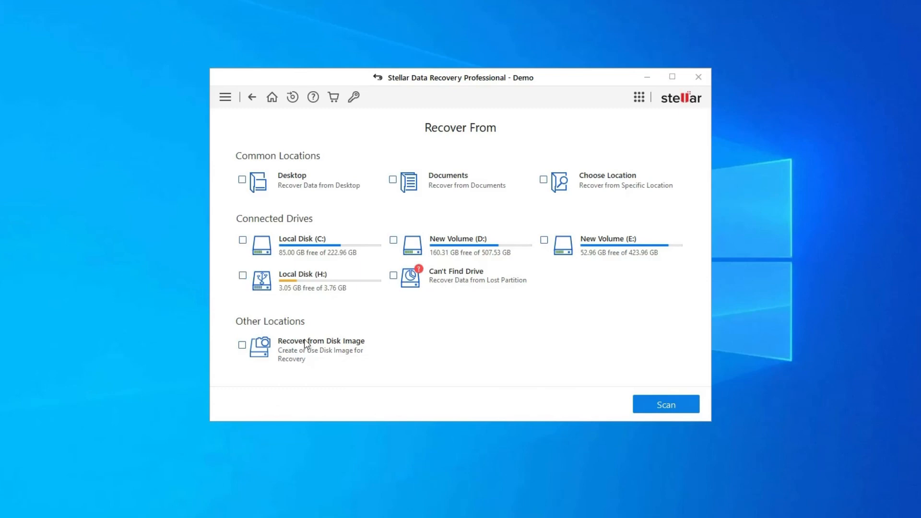
pyautogui.moveTo(799, 309)
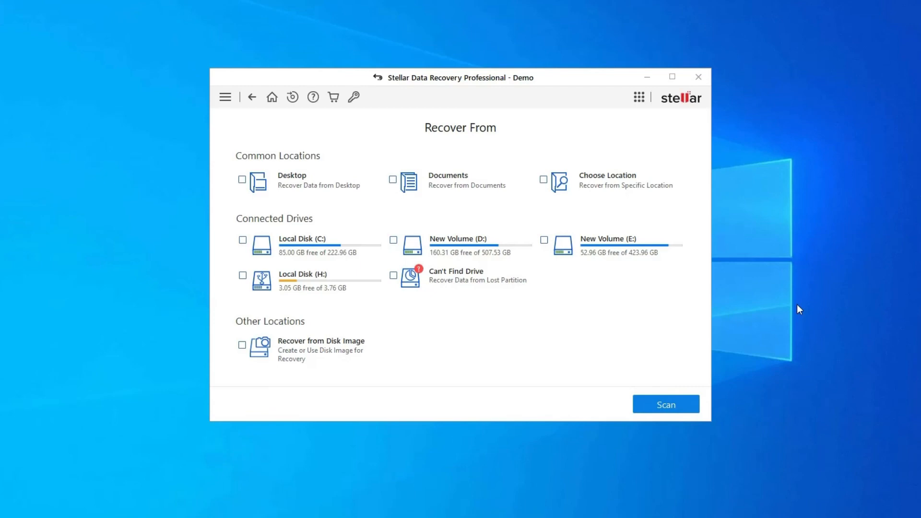
pyautogui.moveTo(332, 293)
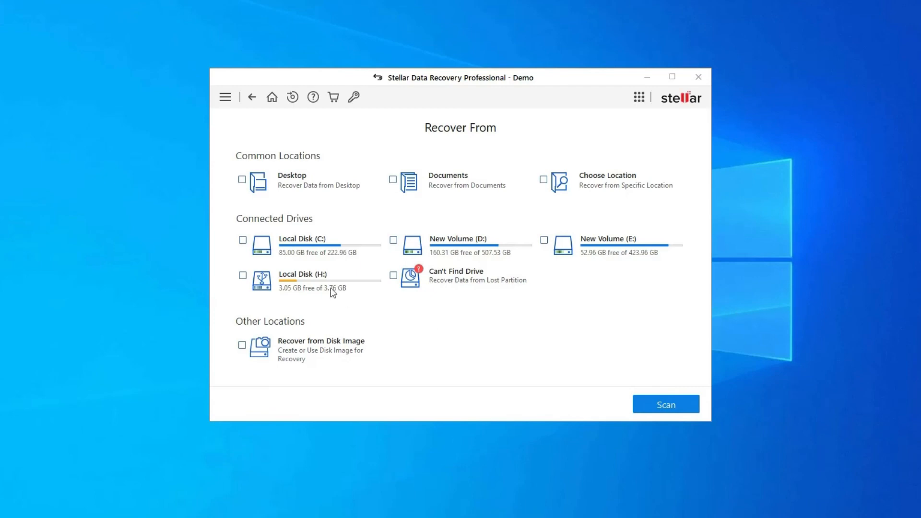
pyautogui.click(242, 274)
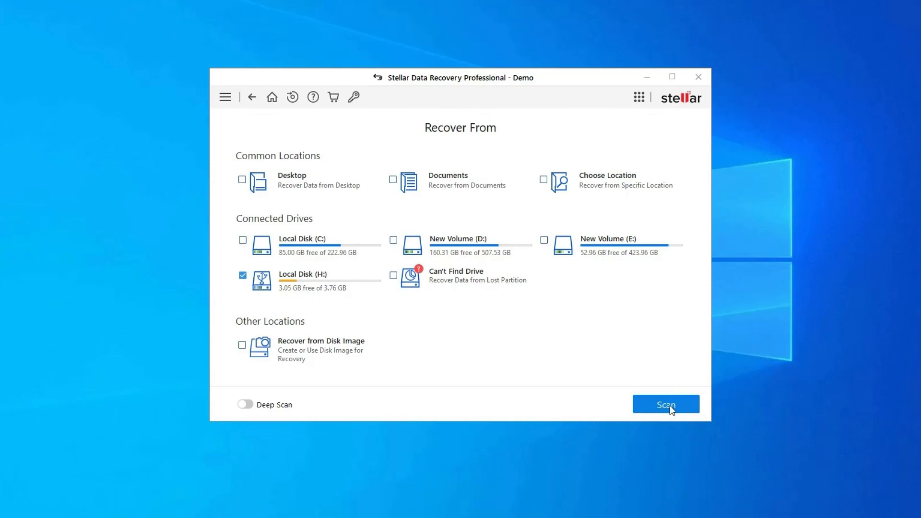
pyautogui.click(665, 404)
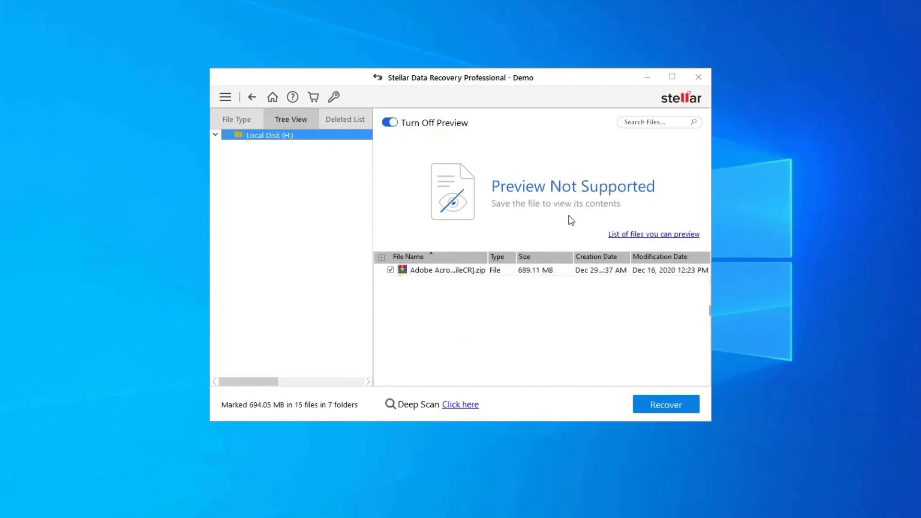
pyautogui.moveTo(592, 382)
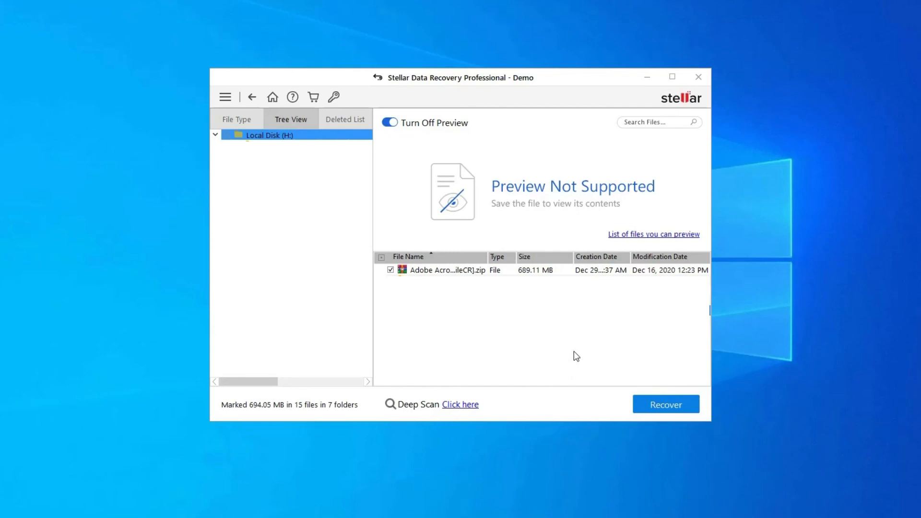
# Step: Untick the 689 MB Adobe zip file in the scan results list
pyautogui.click(390, 270)
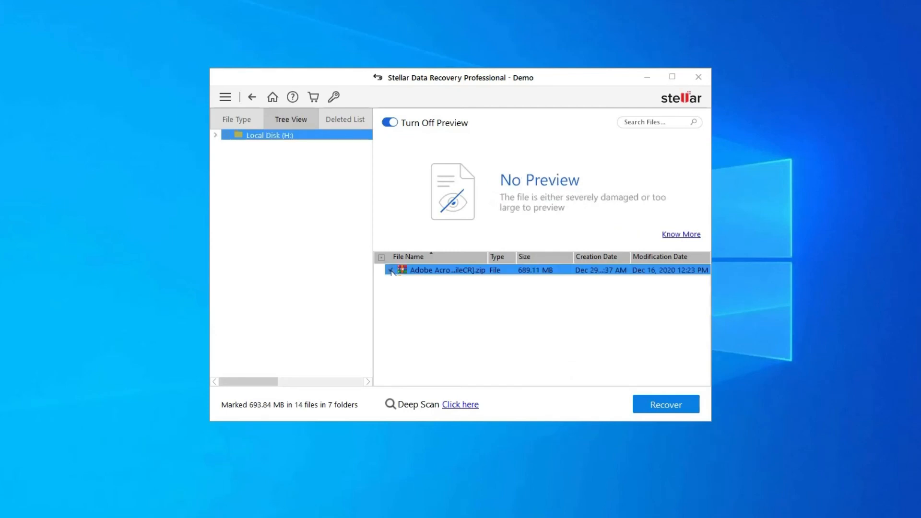